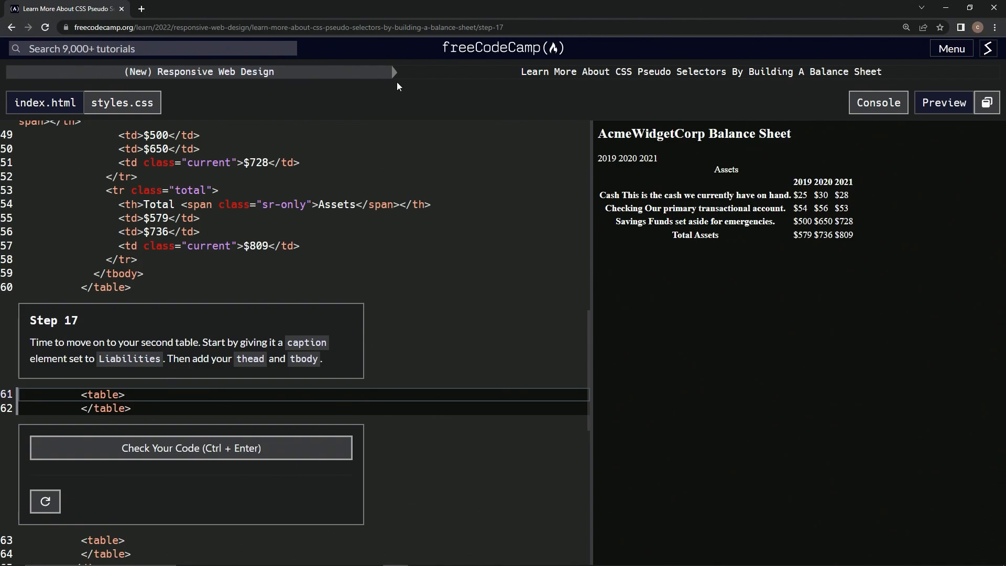
mouse_move(709, 90)
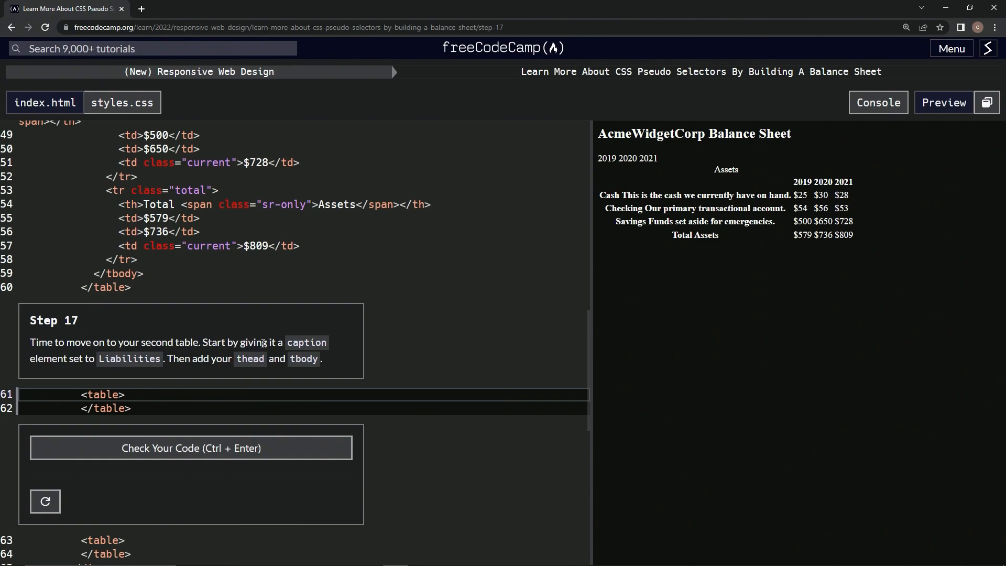
mouse_move(118, 374)
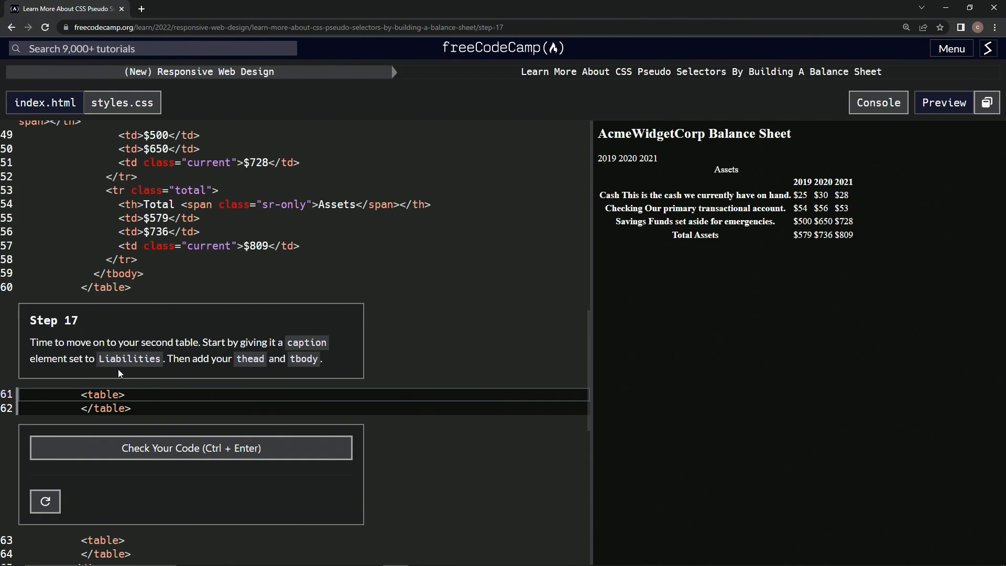
mouse_move(257, 364)
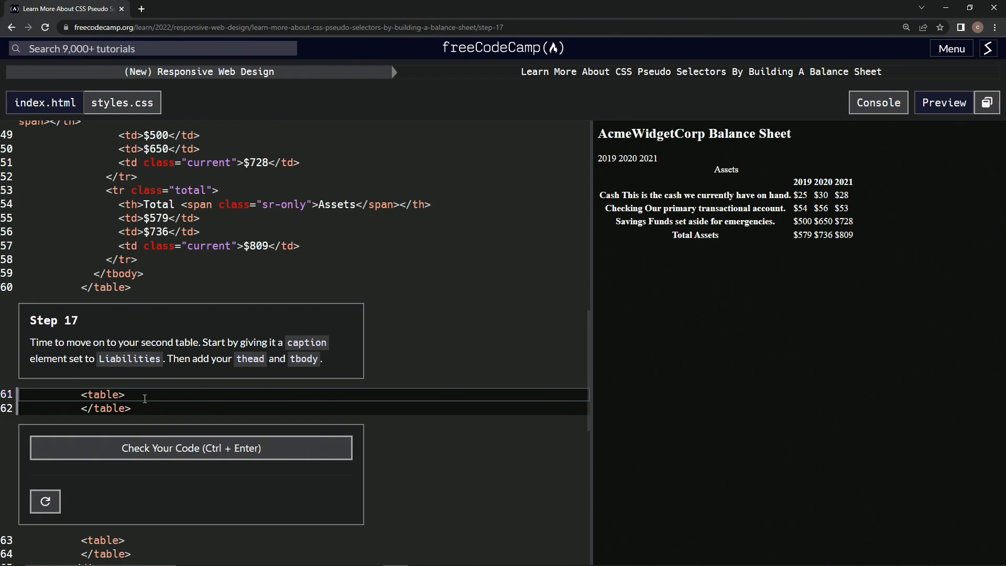
Add empty caption, thead and tbody elements inside the second table and run the Step 17 check.
type("<")
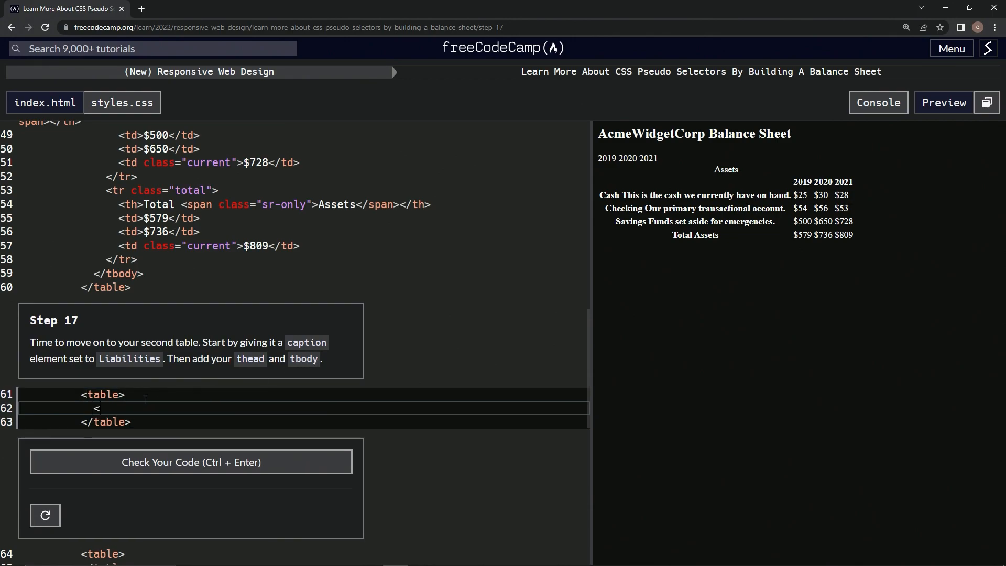
type("caption><")
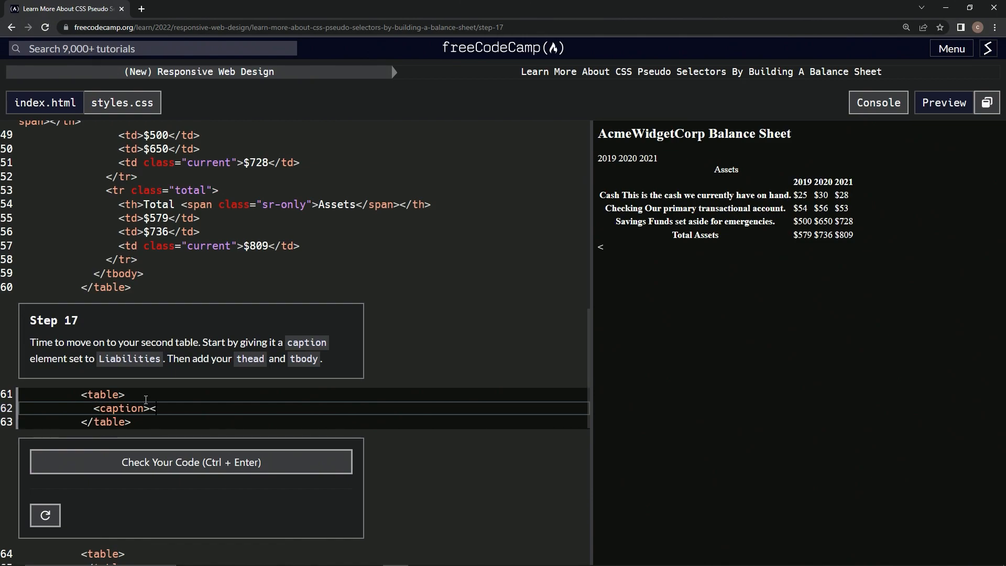
type("/")
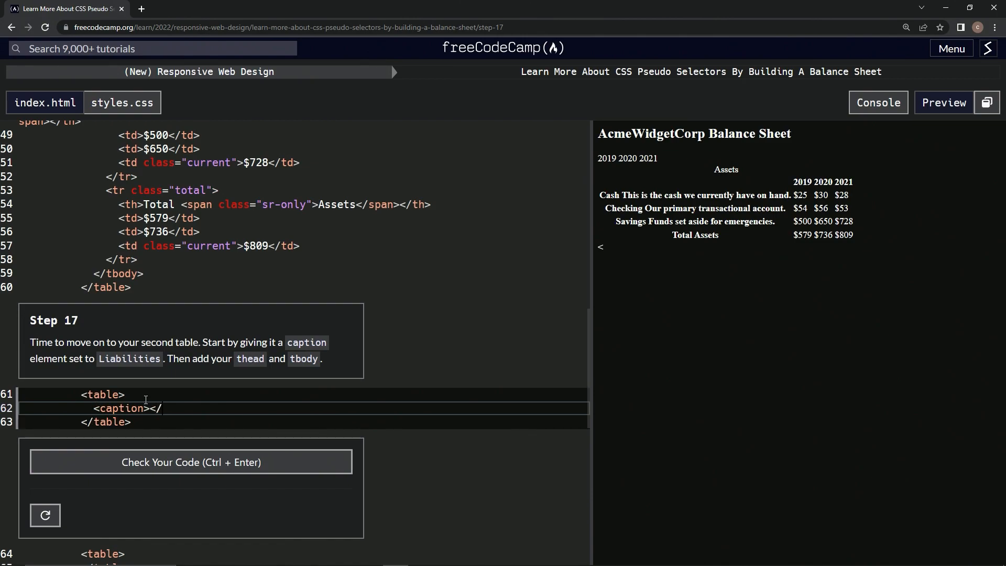
type("caption>")
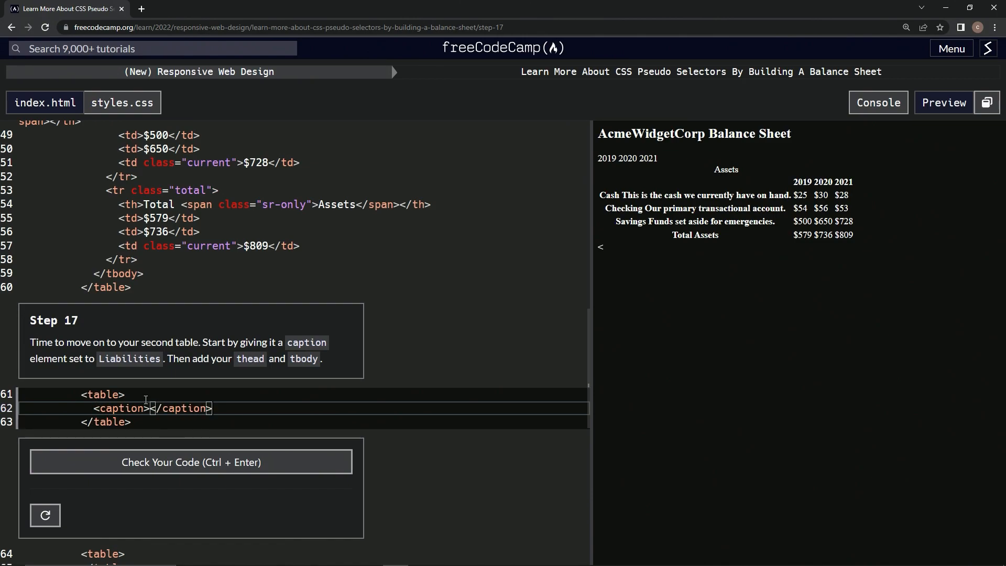
type("<t")
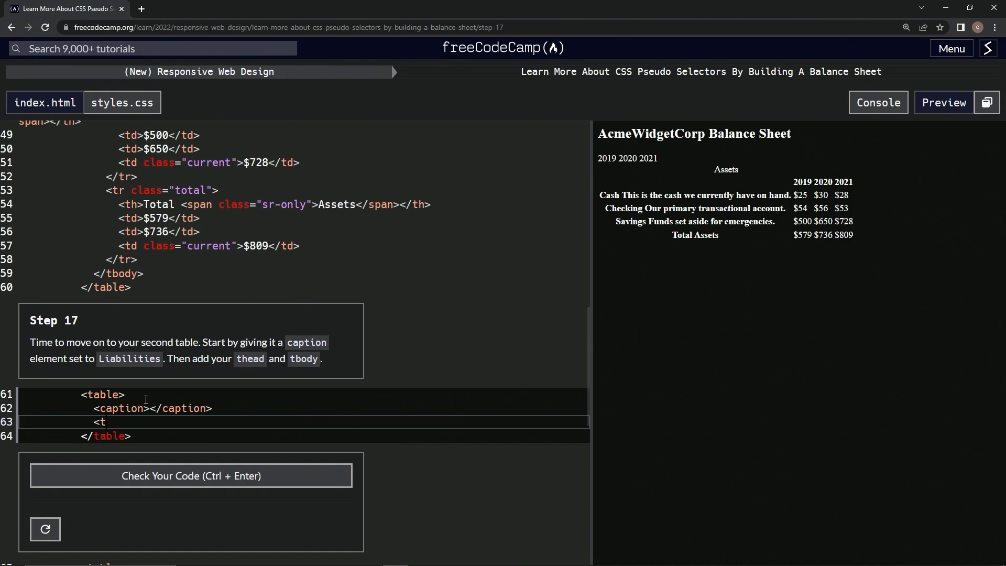
type("head></thead>")
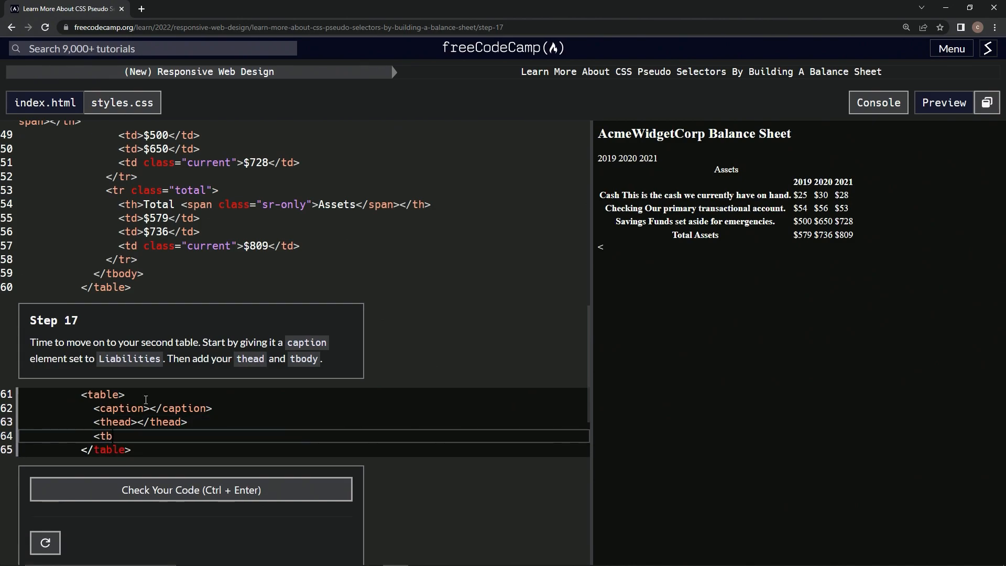
type("ody>")
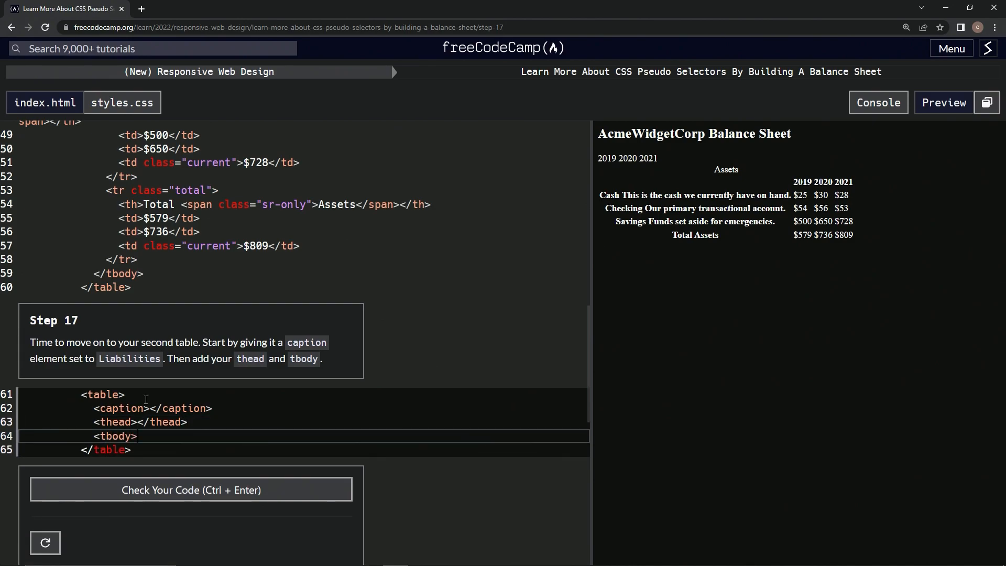
type("</tbody>")
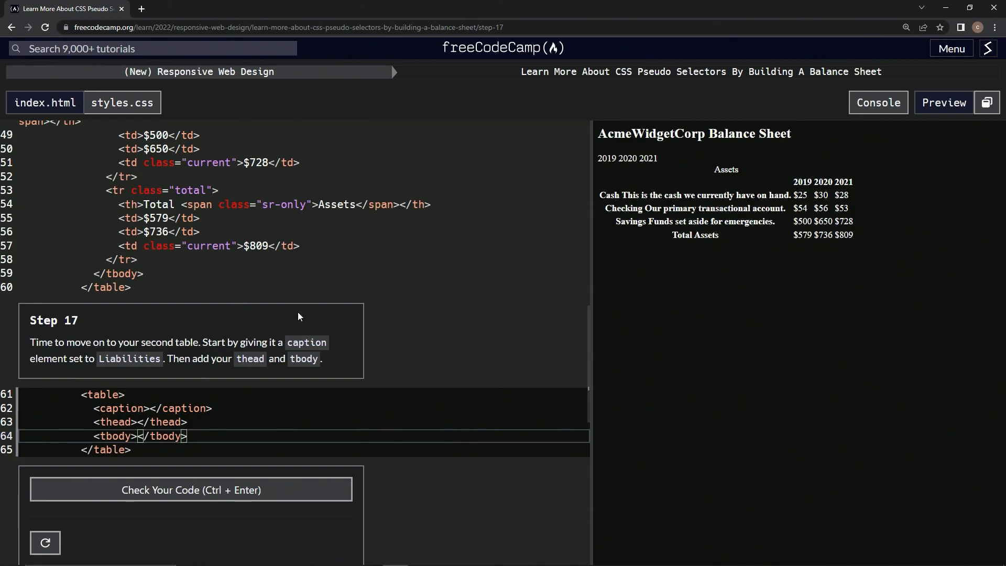
left_click(191, 489)
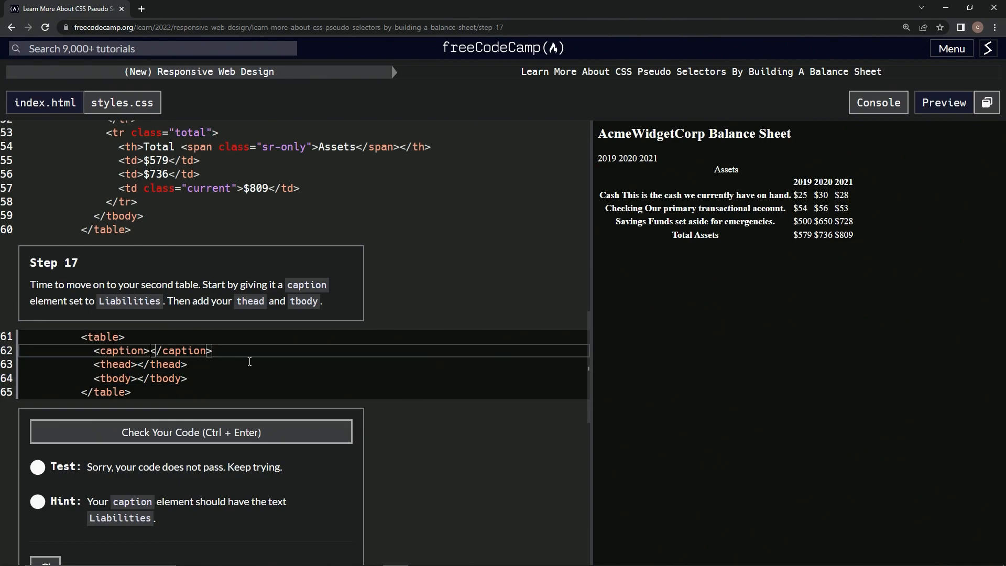
Fill the caption with 'Liabilities', pass Step 17 and submit to advance to Step 18.
type("Liabilities")
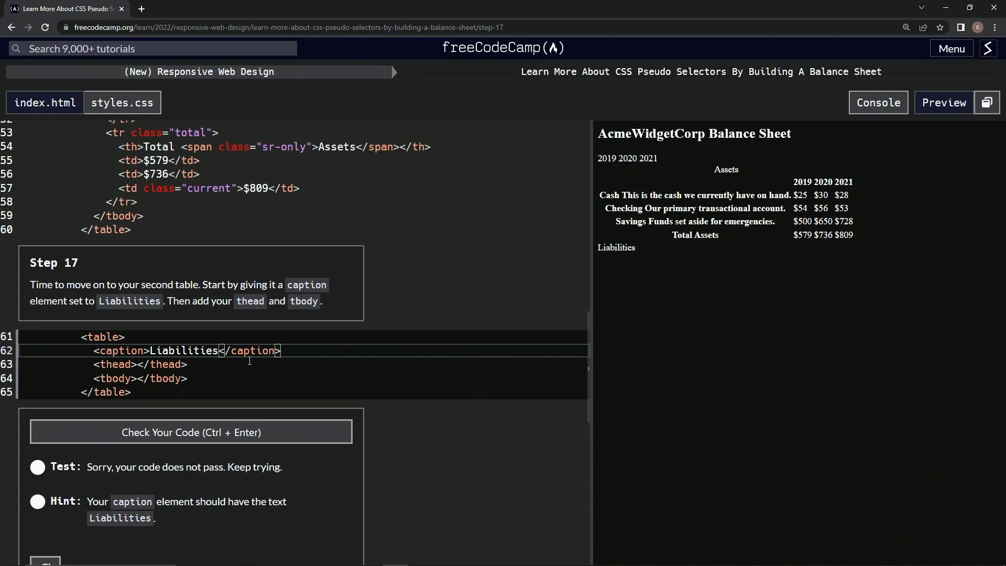
left_click(190, 432)
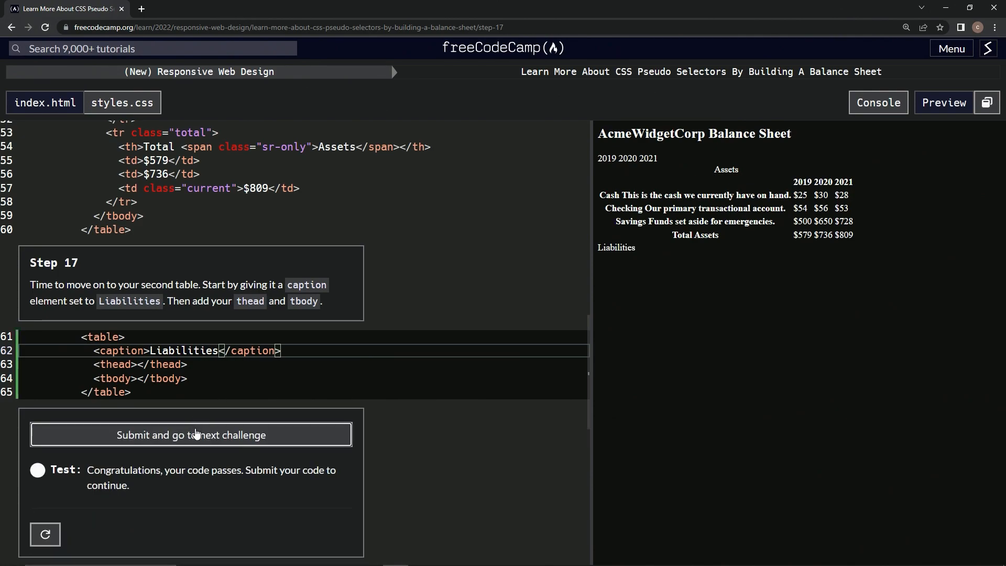
left_click(190, 433)
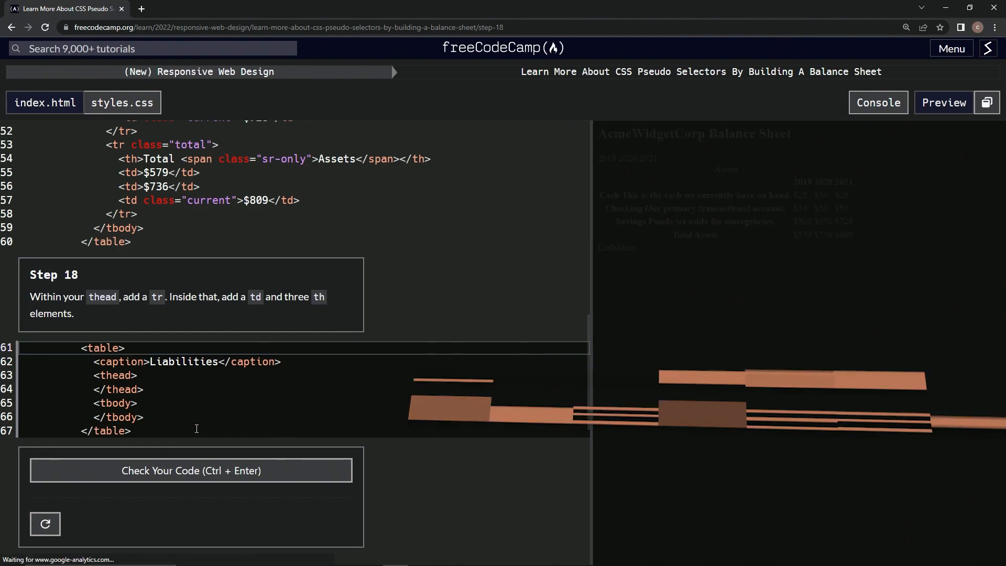